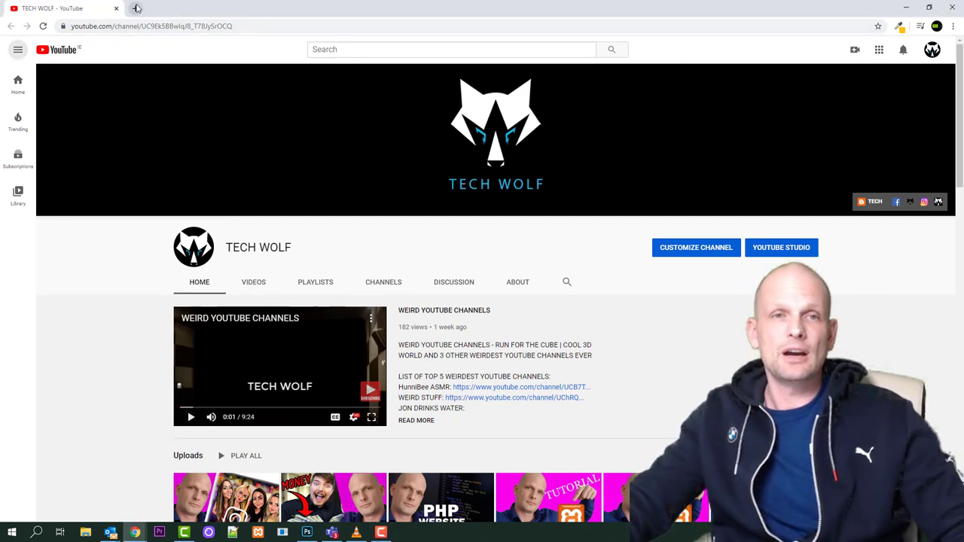
# Start a new browser tab next to the TECH WOLF YouTube channel tab.
pyautogui.click(137, 9)
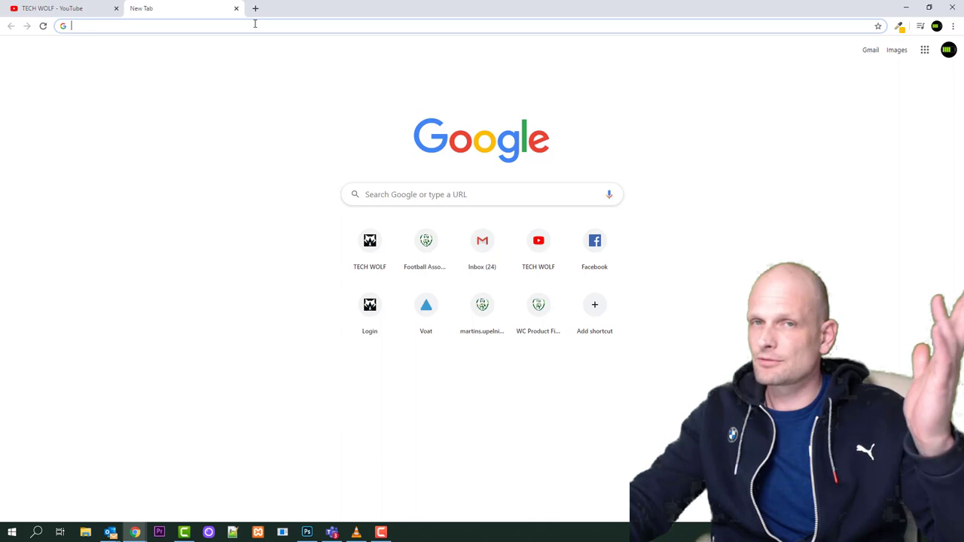
# Reach the eBay.ie homepage through a Google search for 'ebay'.
pyautogui.write('e')
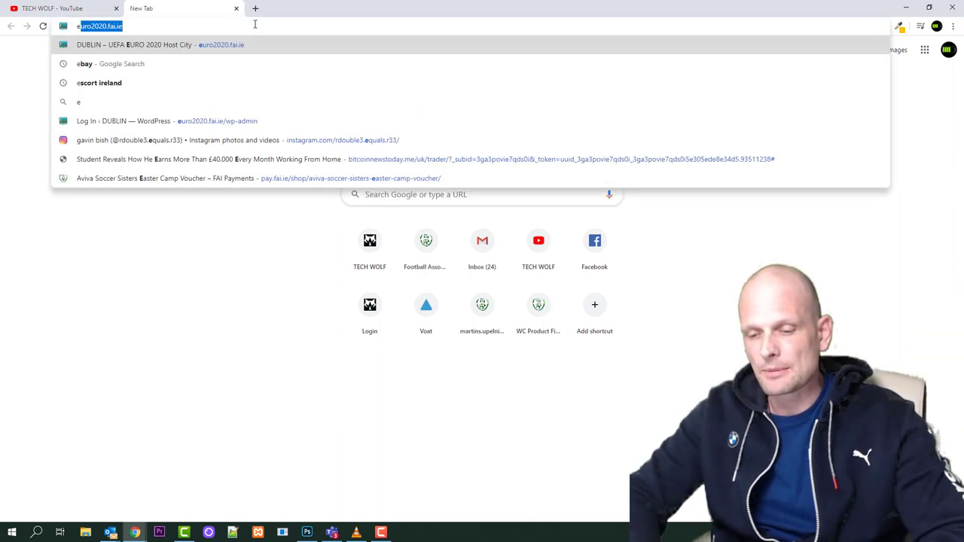
pyautogui.click(84, 63)
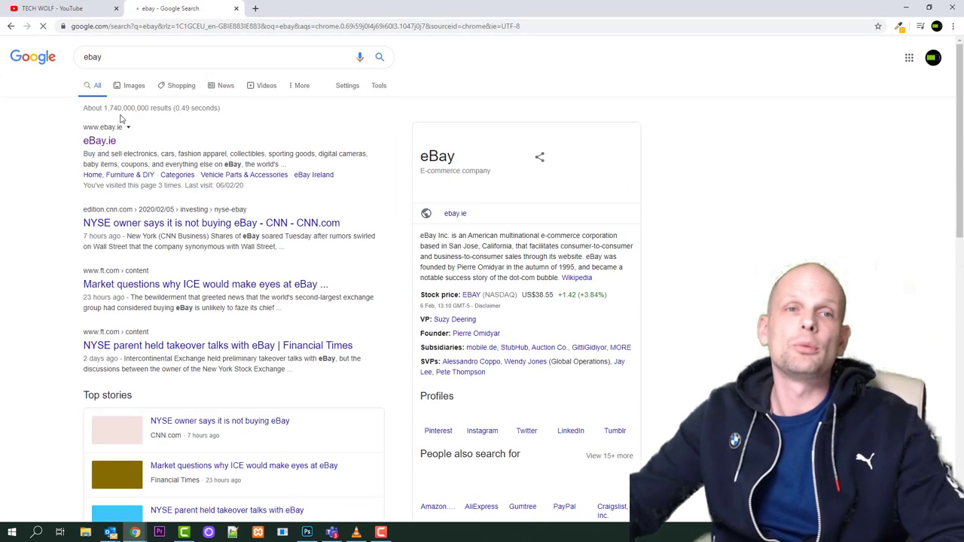
pyautogui.click(99, 142)
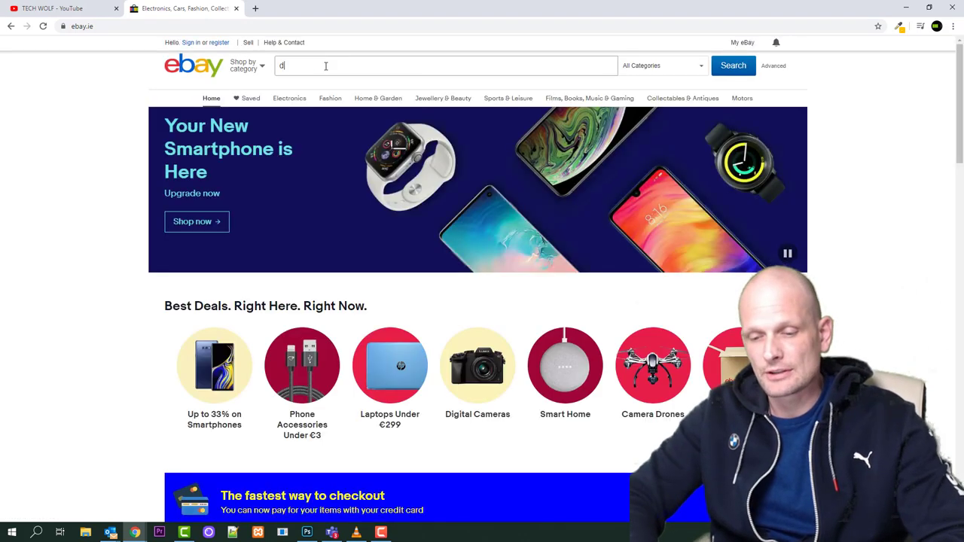
# Search eBay for 'digitiser iphone 6' and browse down the priced listings.
pyautogui.write('digitiser iphone 6')
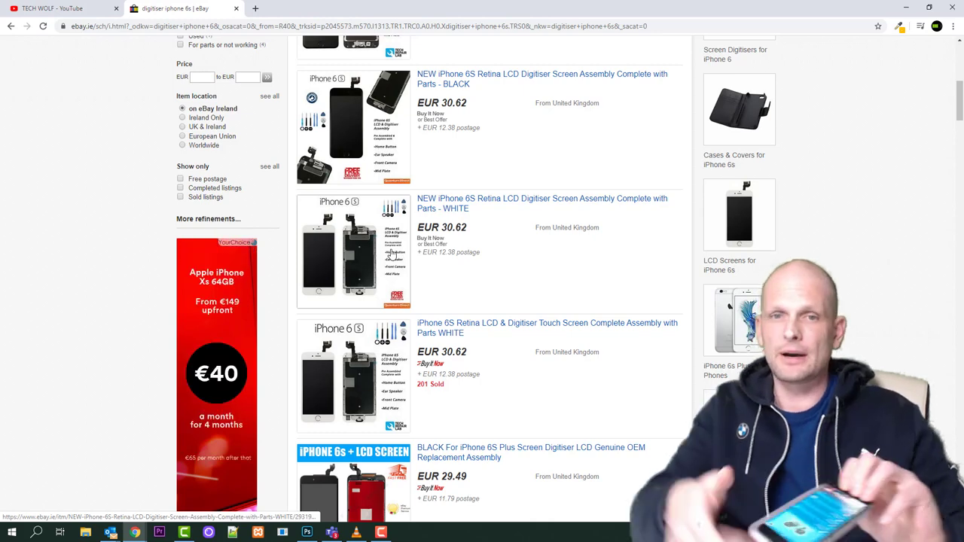
pyautogui.scroll(-3)
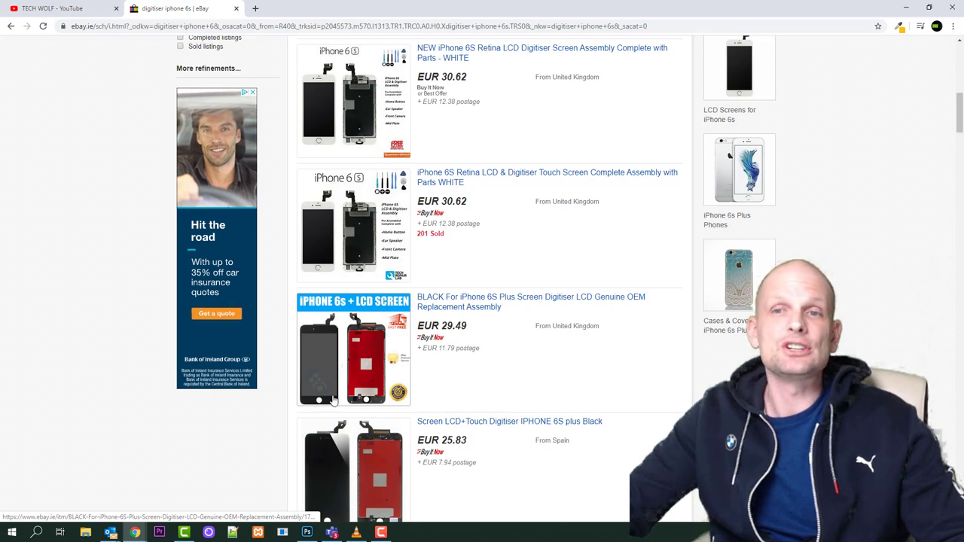
pyautogui.scroll(-3)
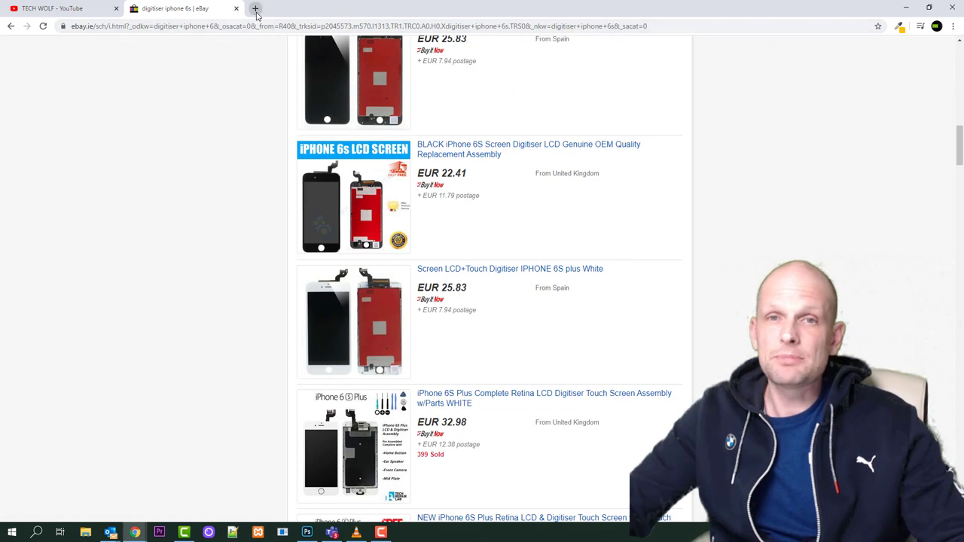
pyautogui.scroll(-3)
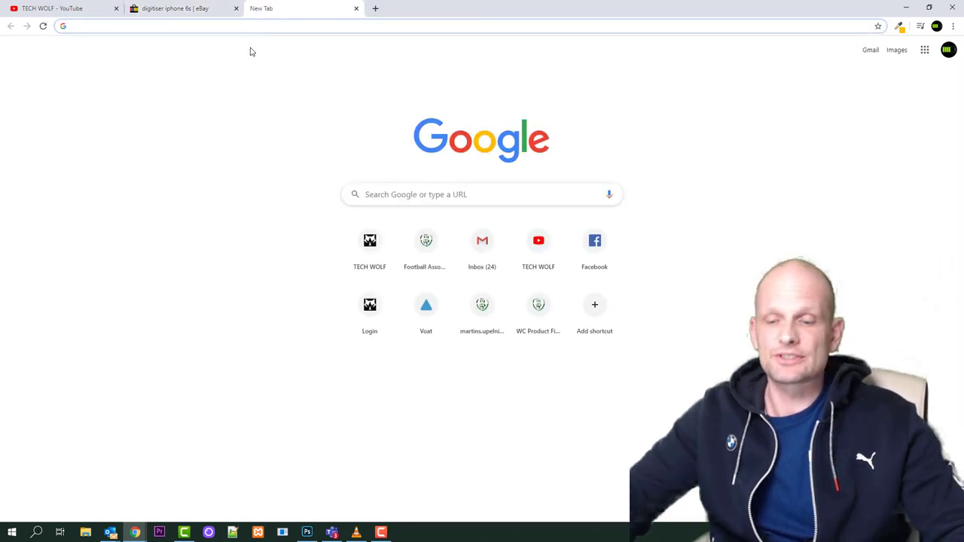
# Reach the official Alibaba.com site through a Google search for 'alibaba'.
pyautogui.write('alib')
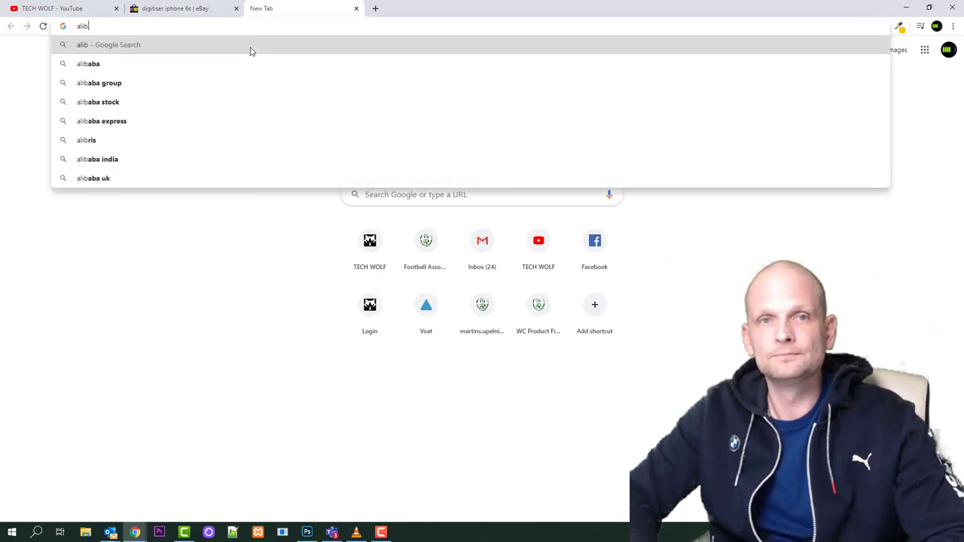
pyautogui.click(88, 63)
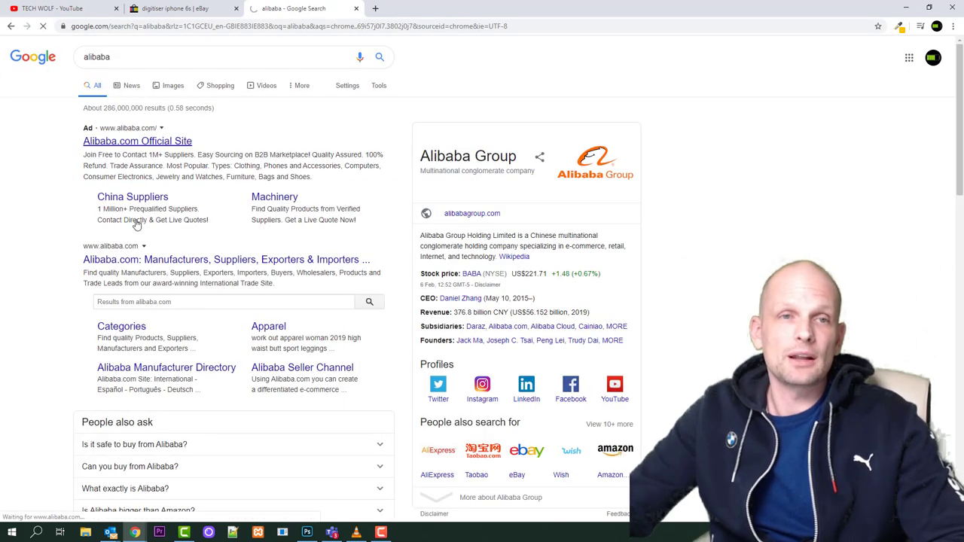
pyautogui.click(137, 142)
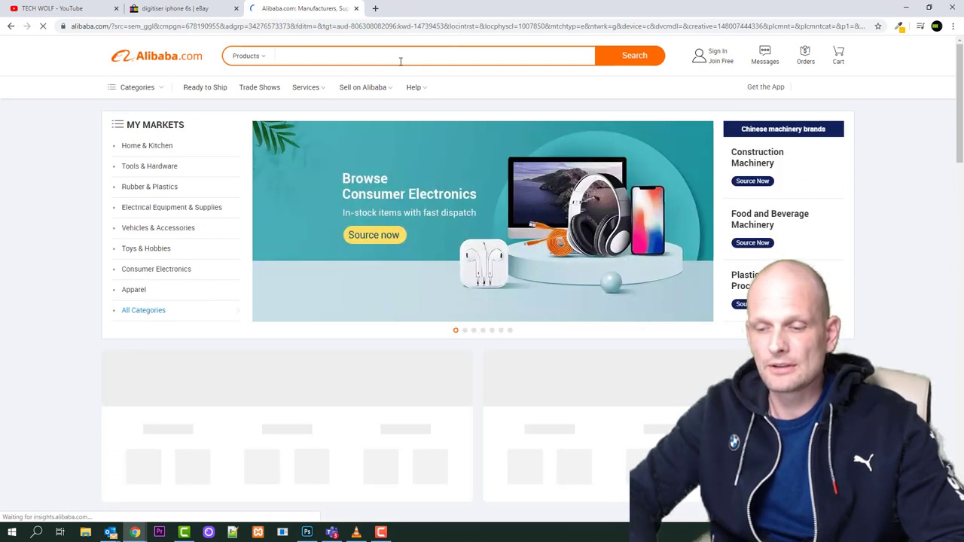
# Search Alibaba for 'iphone 6s digitizer', then return to the eBay results tab.
pyautogui.write('iphone')
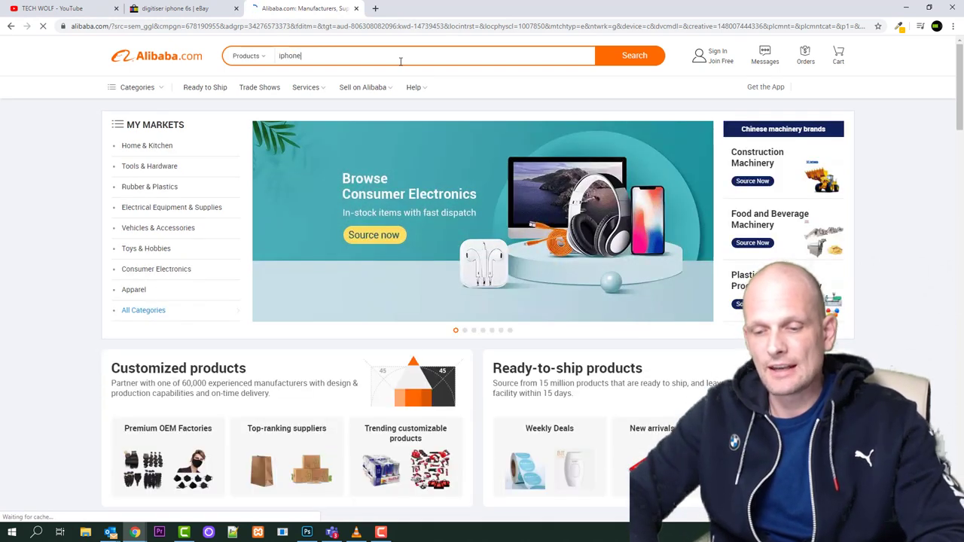
pyautogui.click(634, 55)
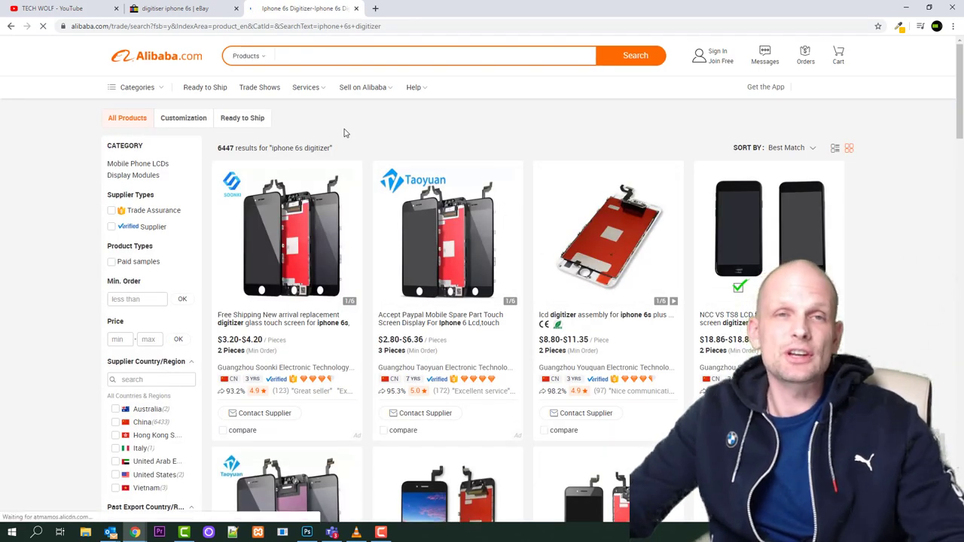
pyautogui.moveTo(173, 9)
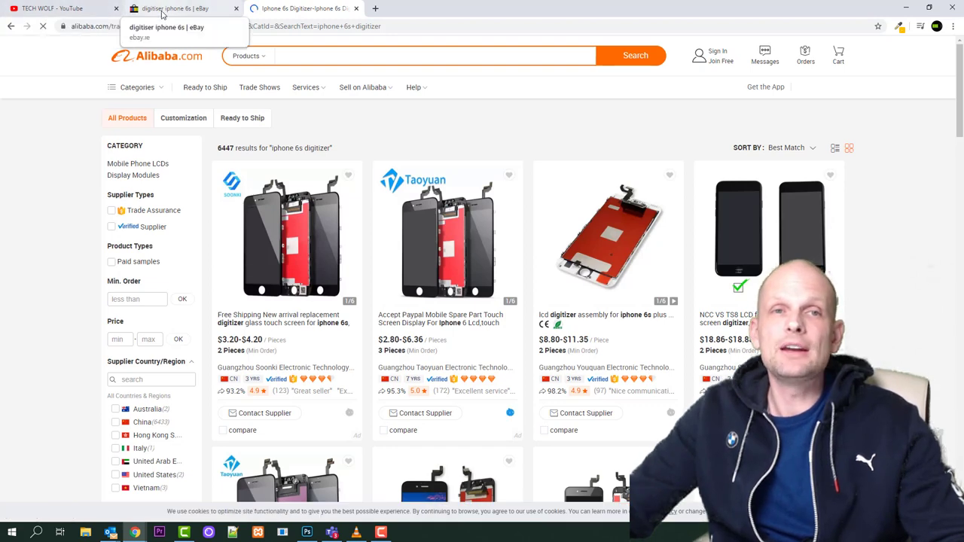
pyautogui.click(301, 9)
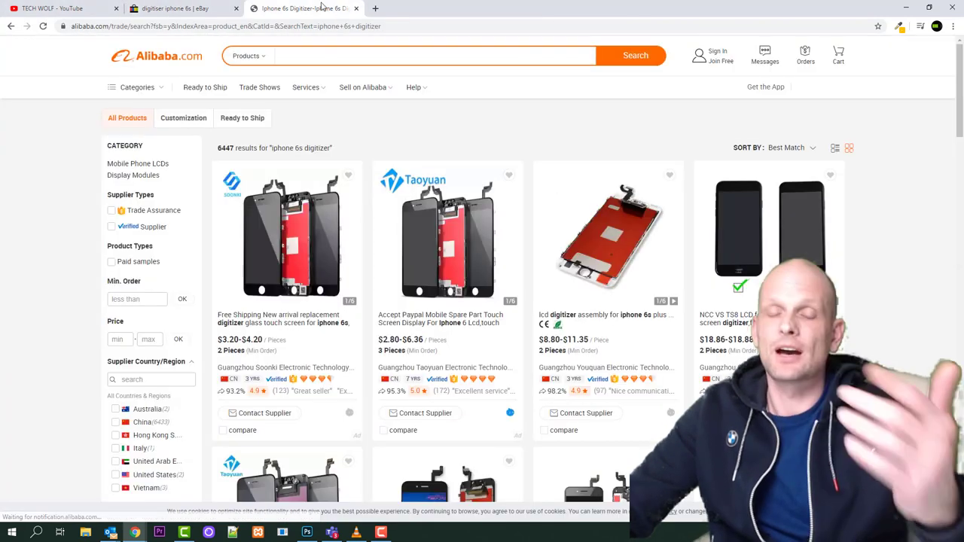
pyautogui.click(181, 9)
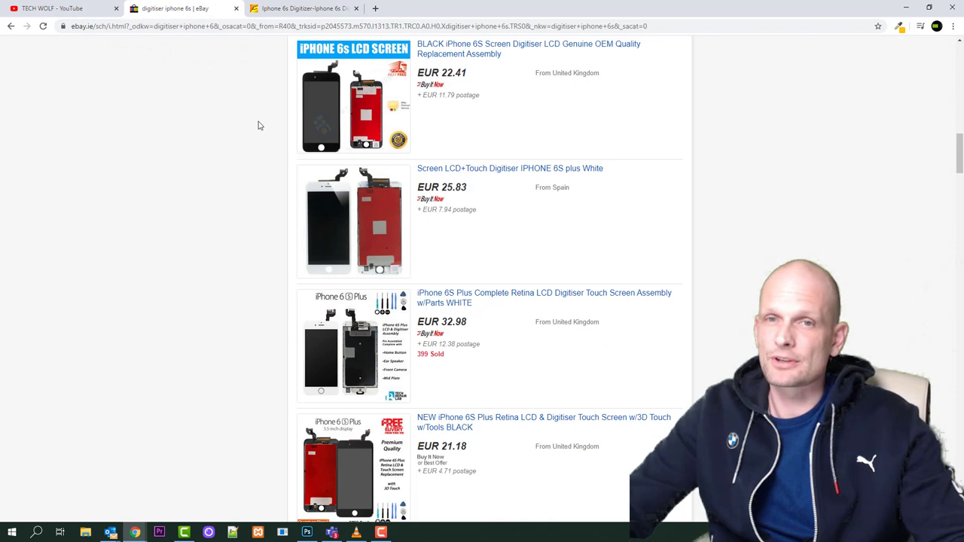
# Mark the EUR 21.18 iPhone 6S Plus screen on eBay, then return to the Alibaba results.
pyautogui.scroll(-3)
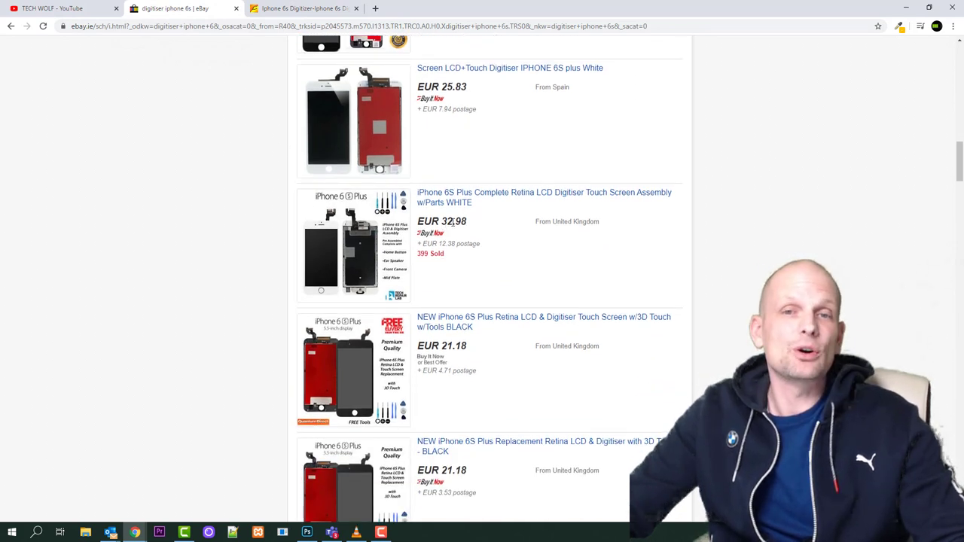
pyautogui.scroll(-3)
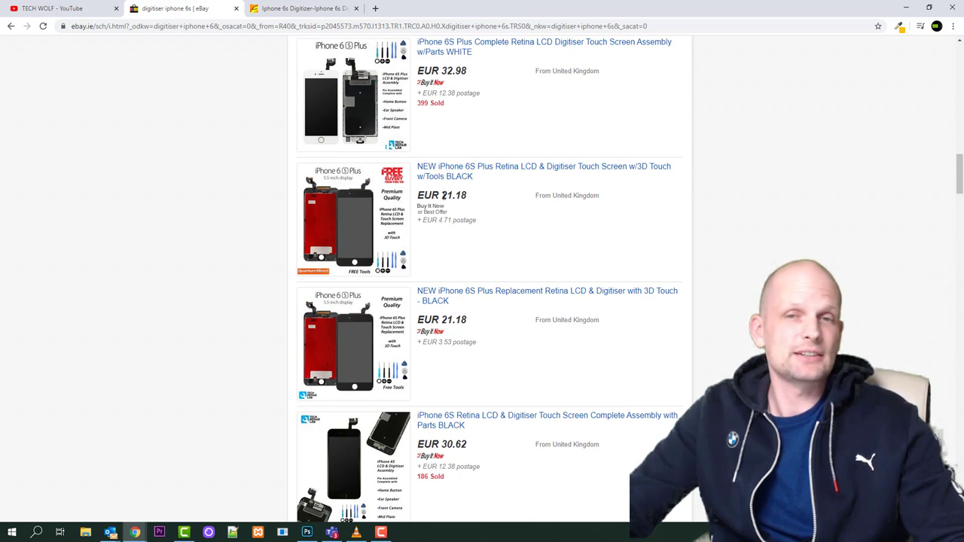
pyautogui.doubleClick(452, 196)
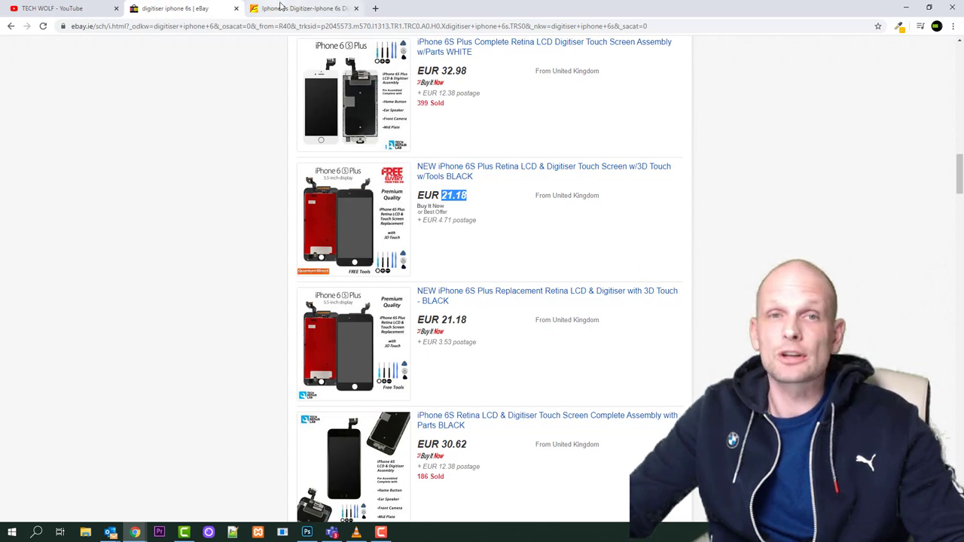
pyautogui.click(302, 9)
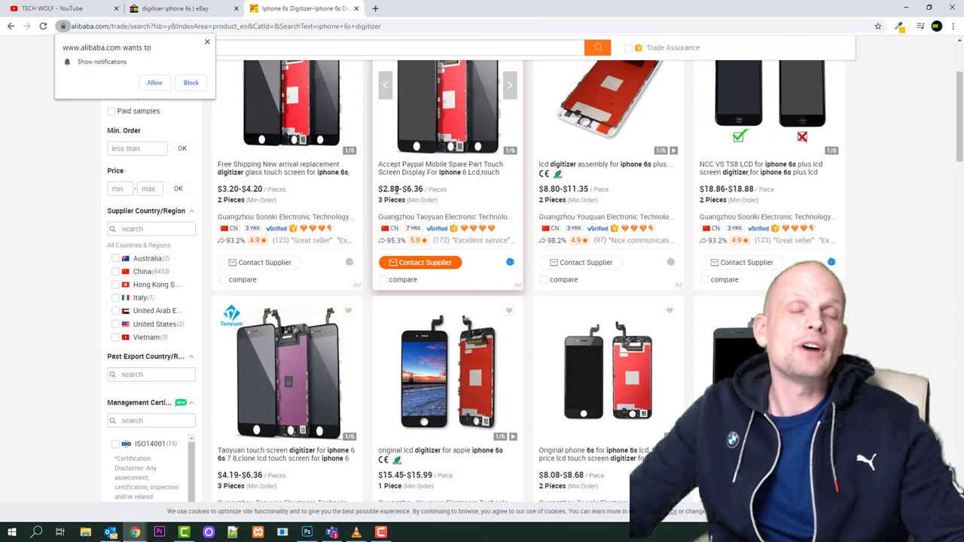
# Review Alibaba digitizers from about $2.80 each, then return to the eBay EUR 21.18 listing.
pyautogui.scroll(3)
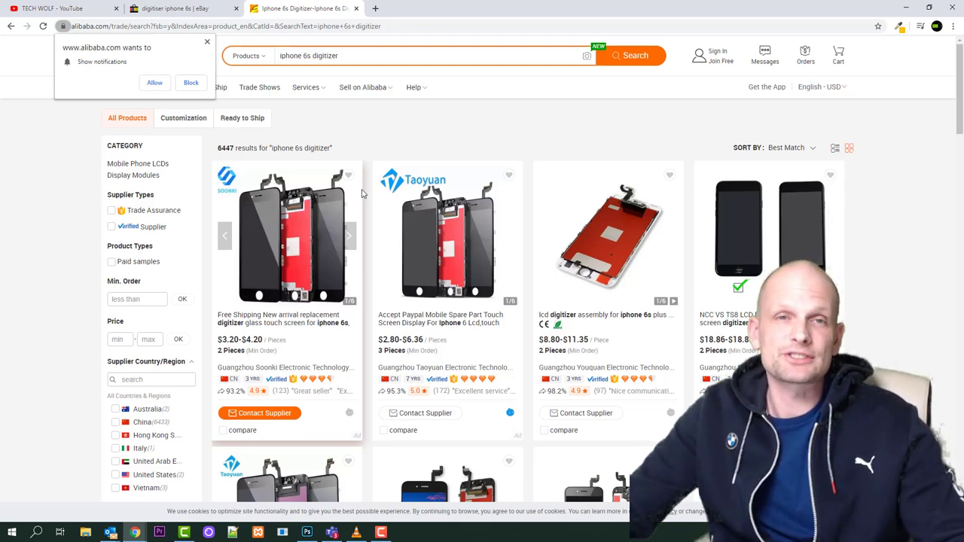
pyautogui.click(180, 9)
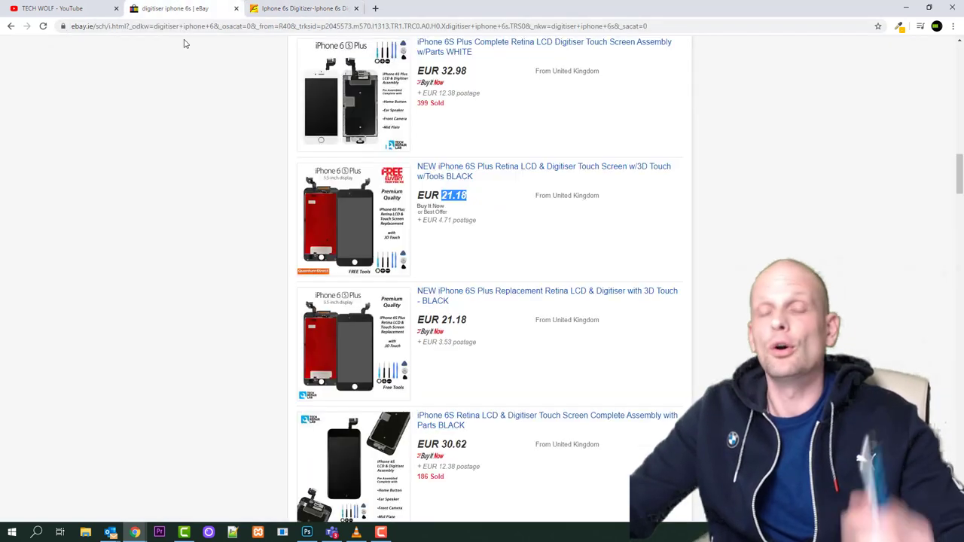